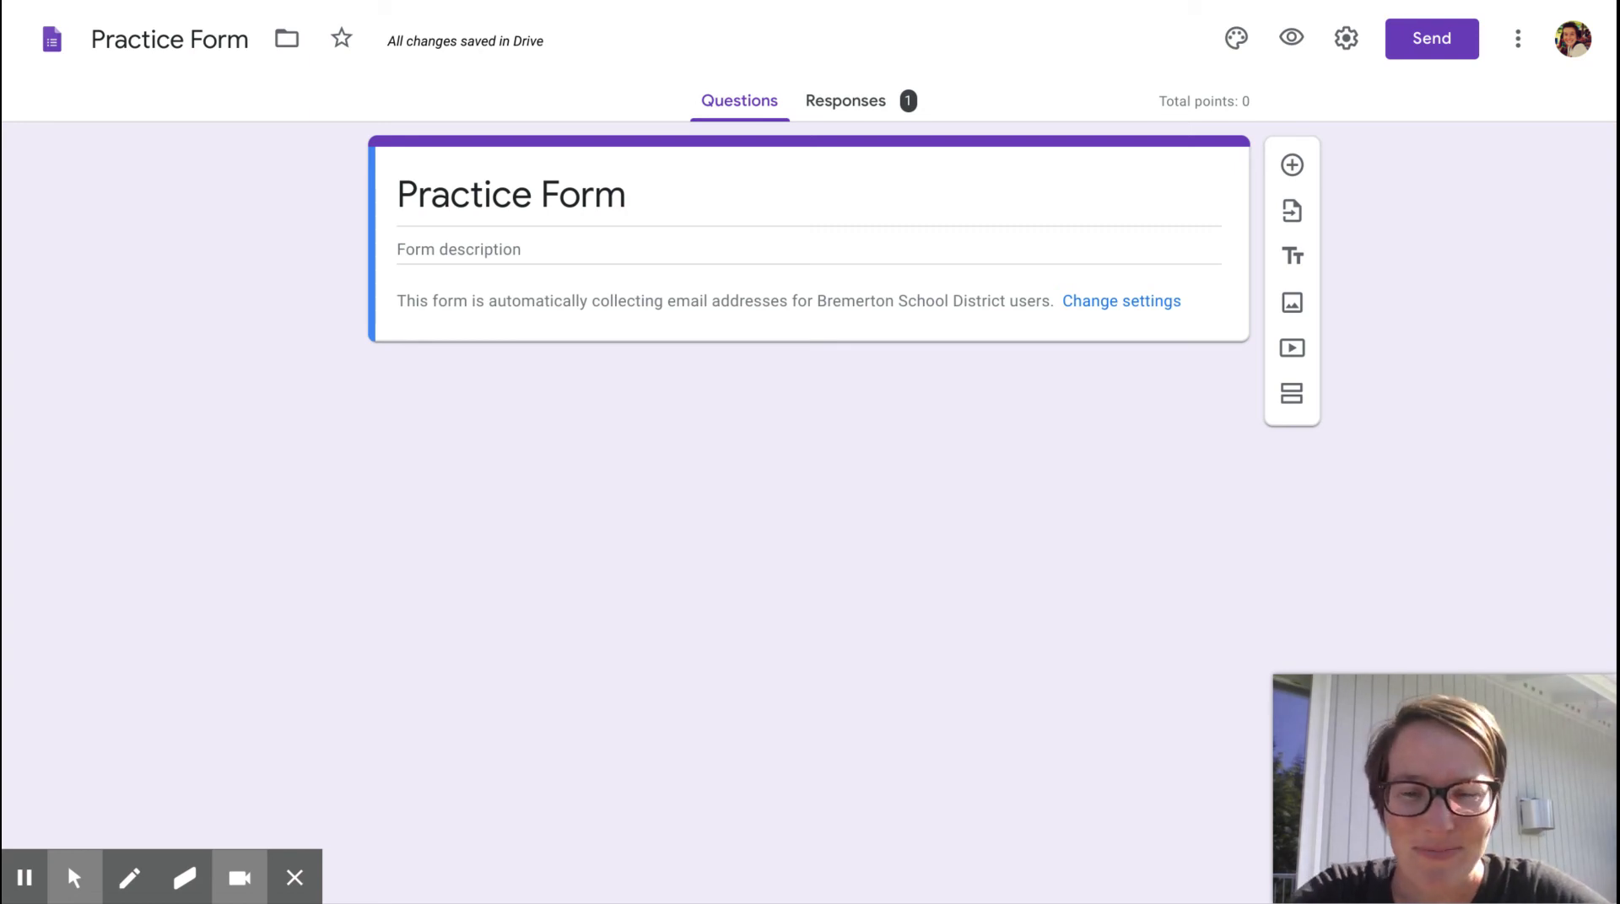
mouse_move(820, 450)
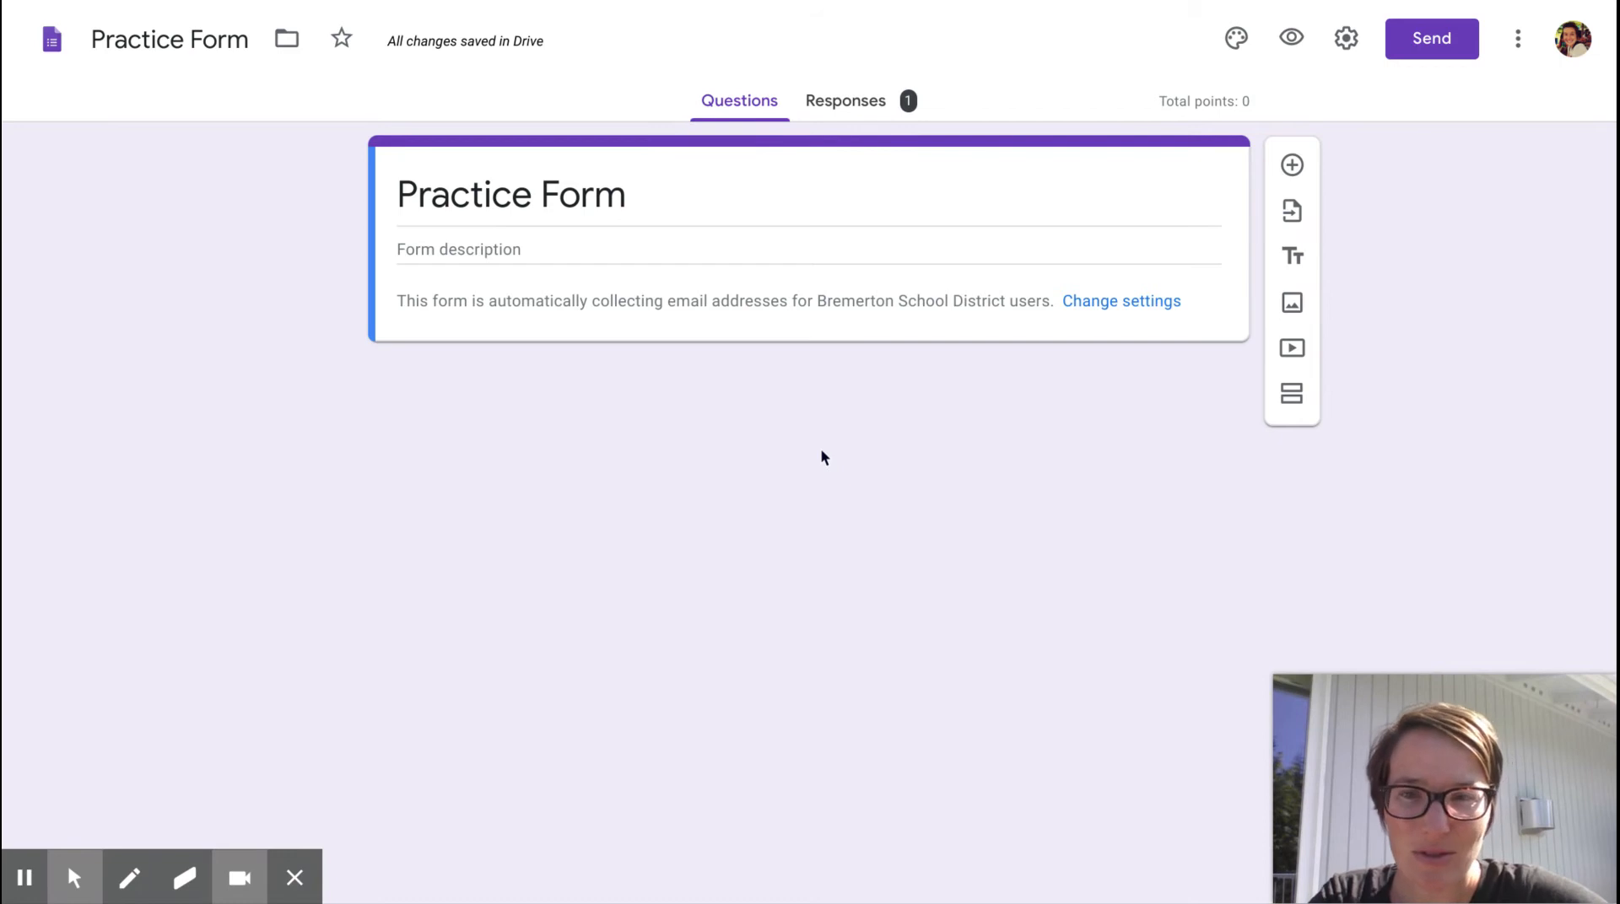
mouse_move(840, 467)
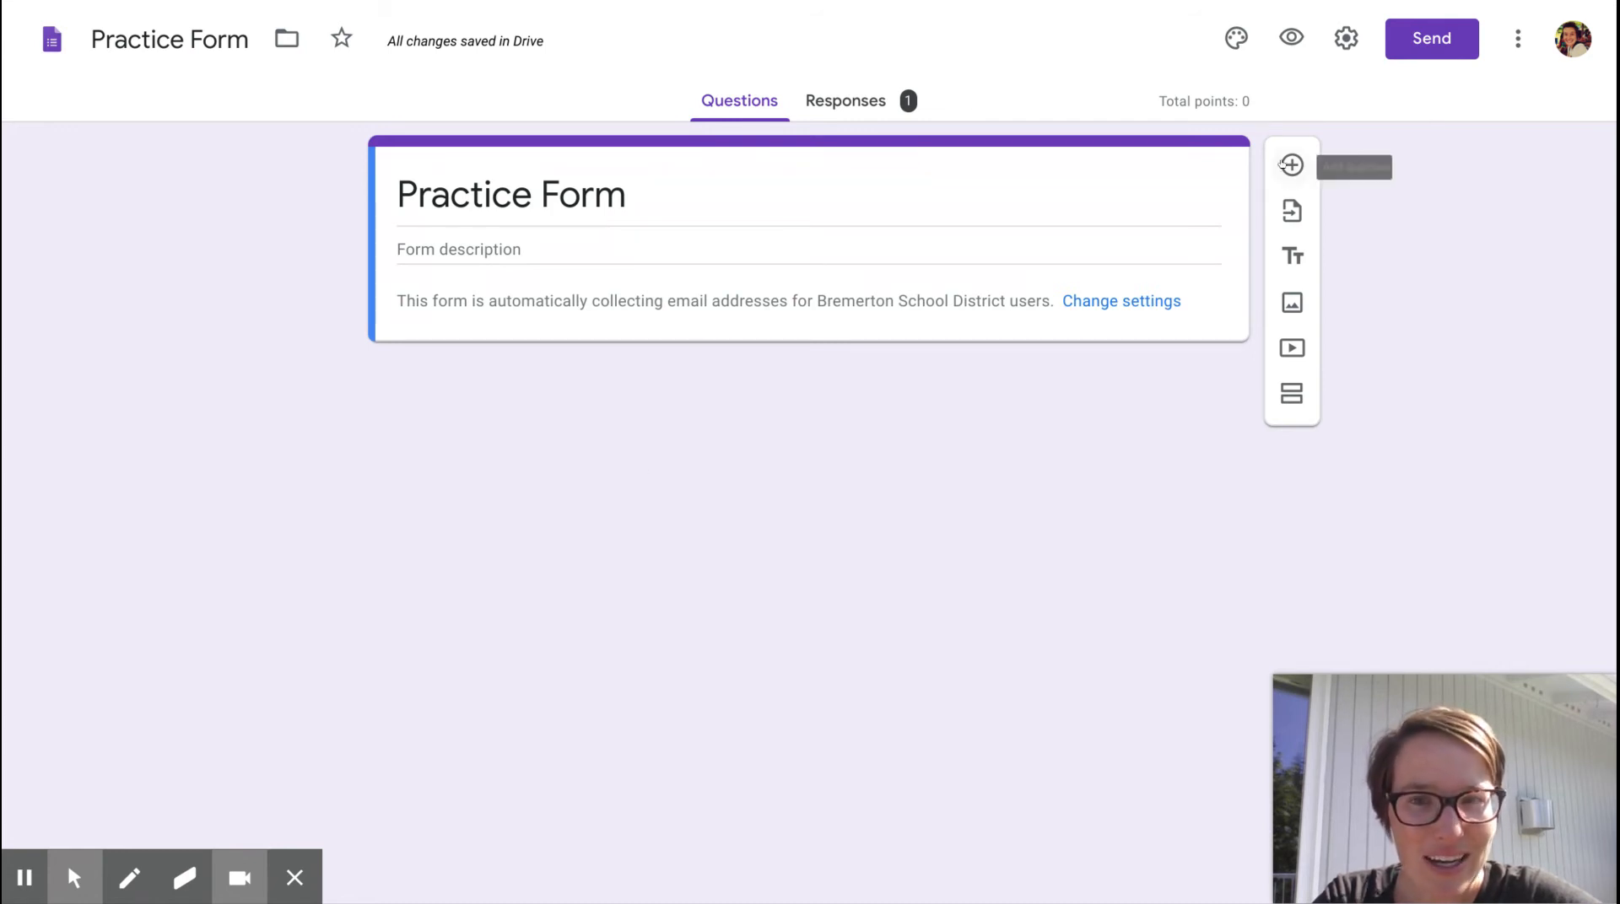
- Add a new question 'First and Last Name' and make it a Short answer type
click(1290, 165)
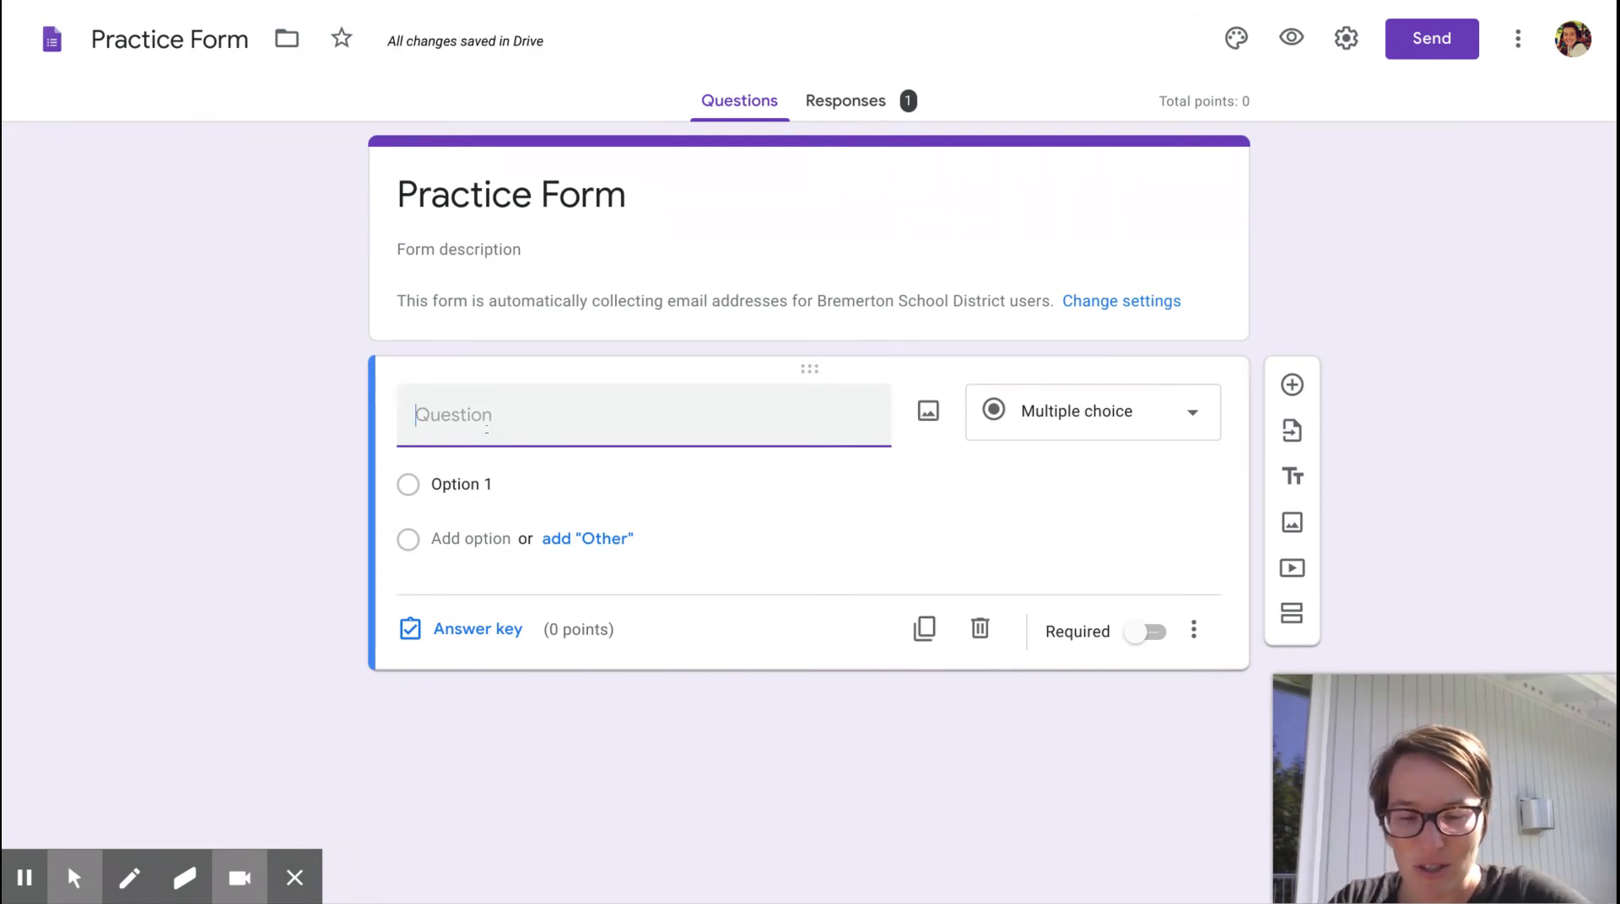
text(First and)
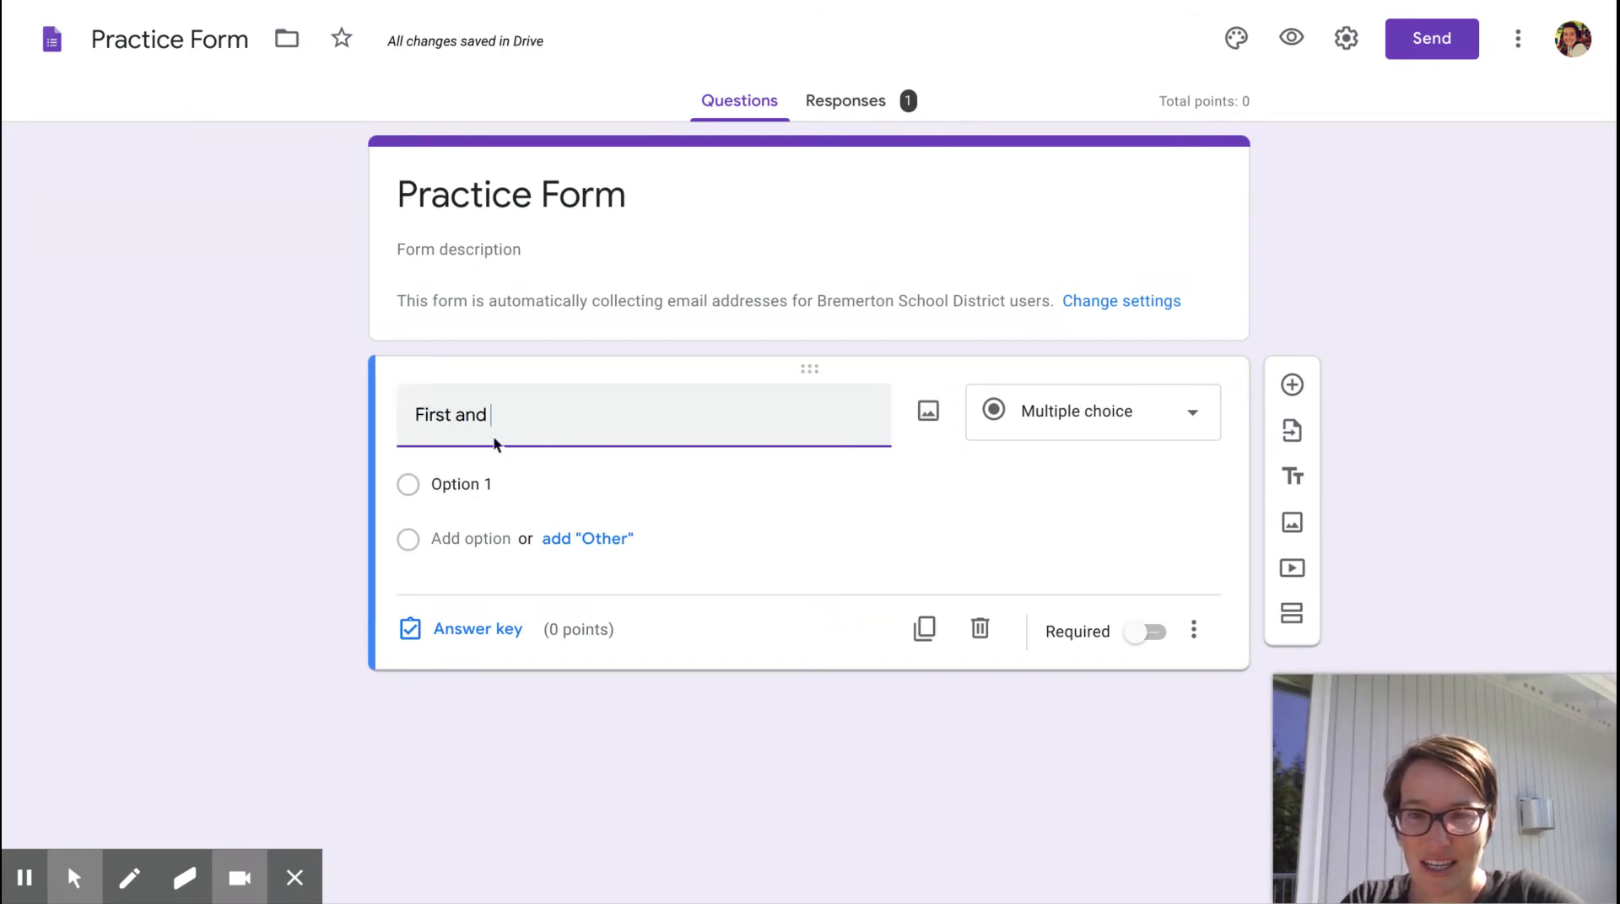
text(Last Name)
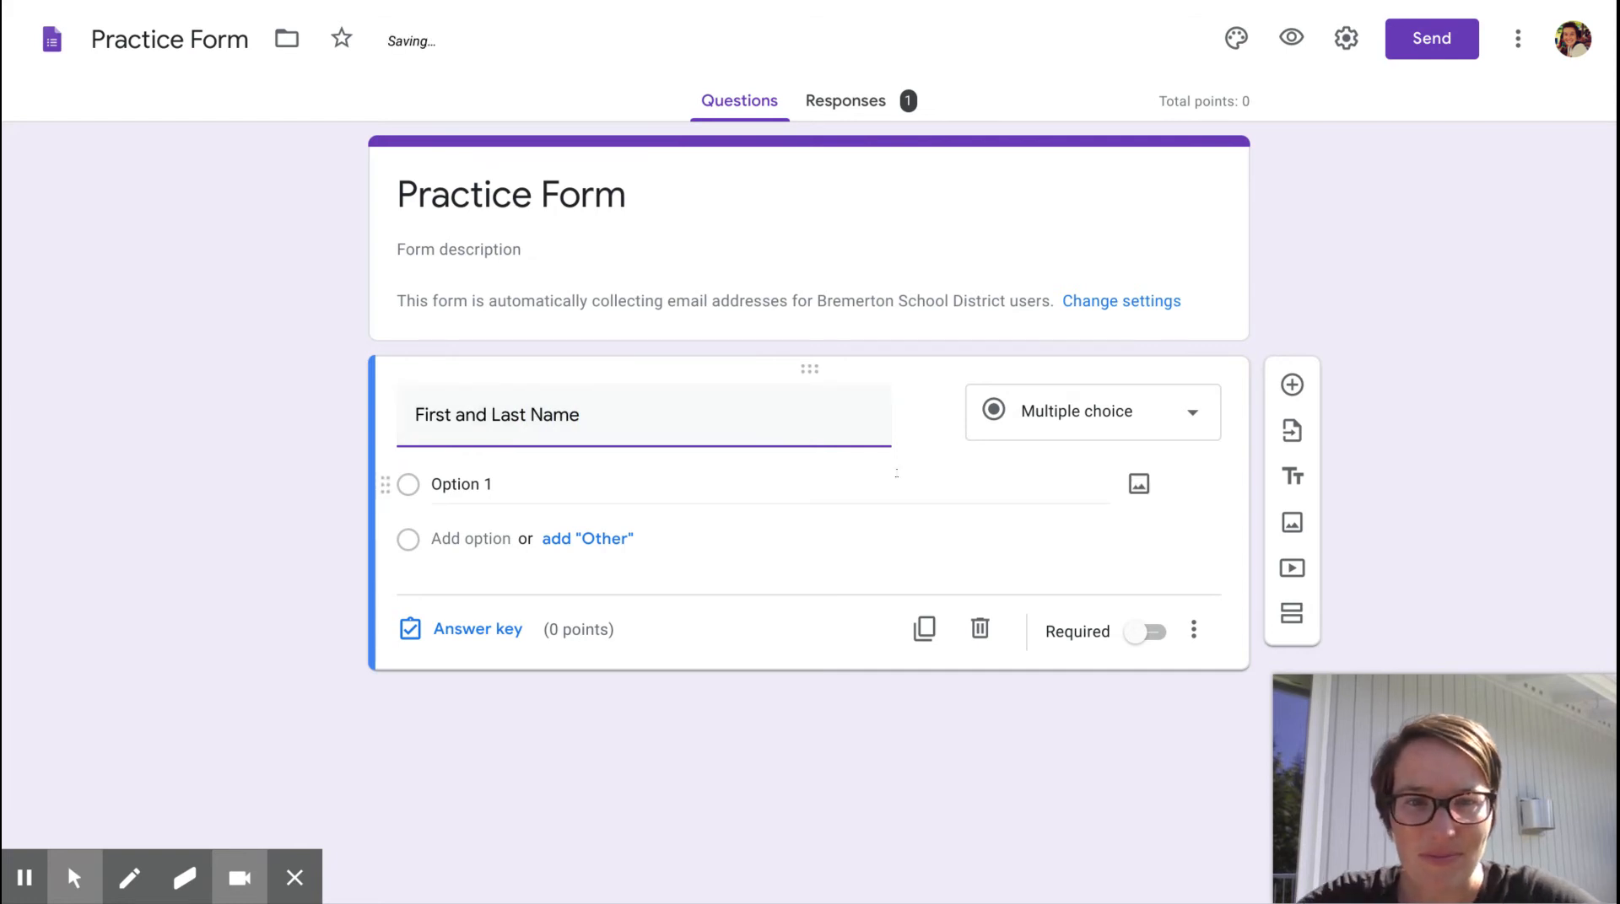
click(1092, 410)
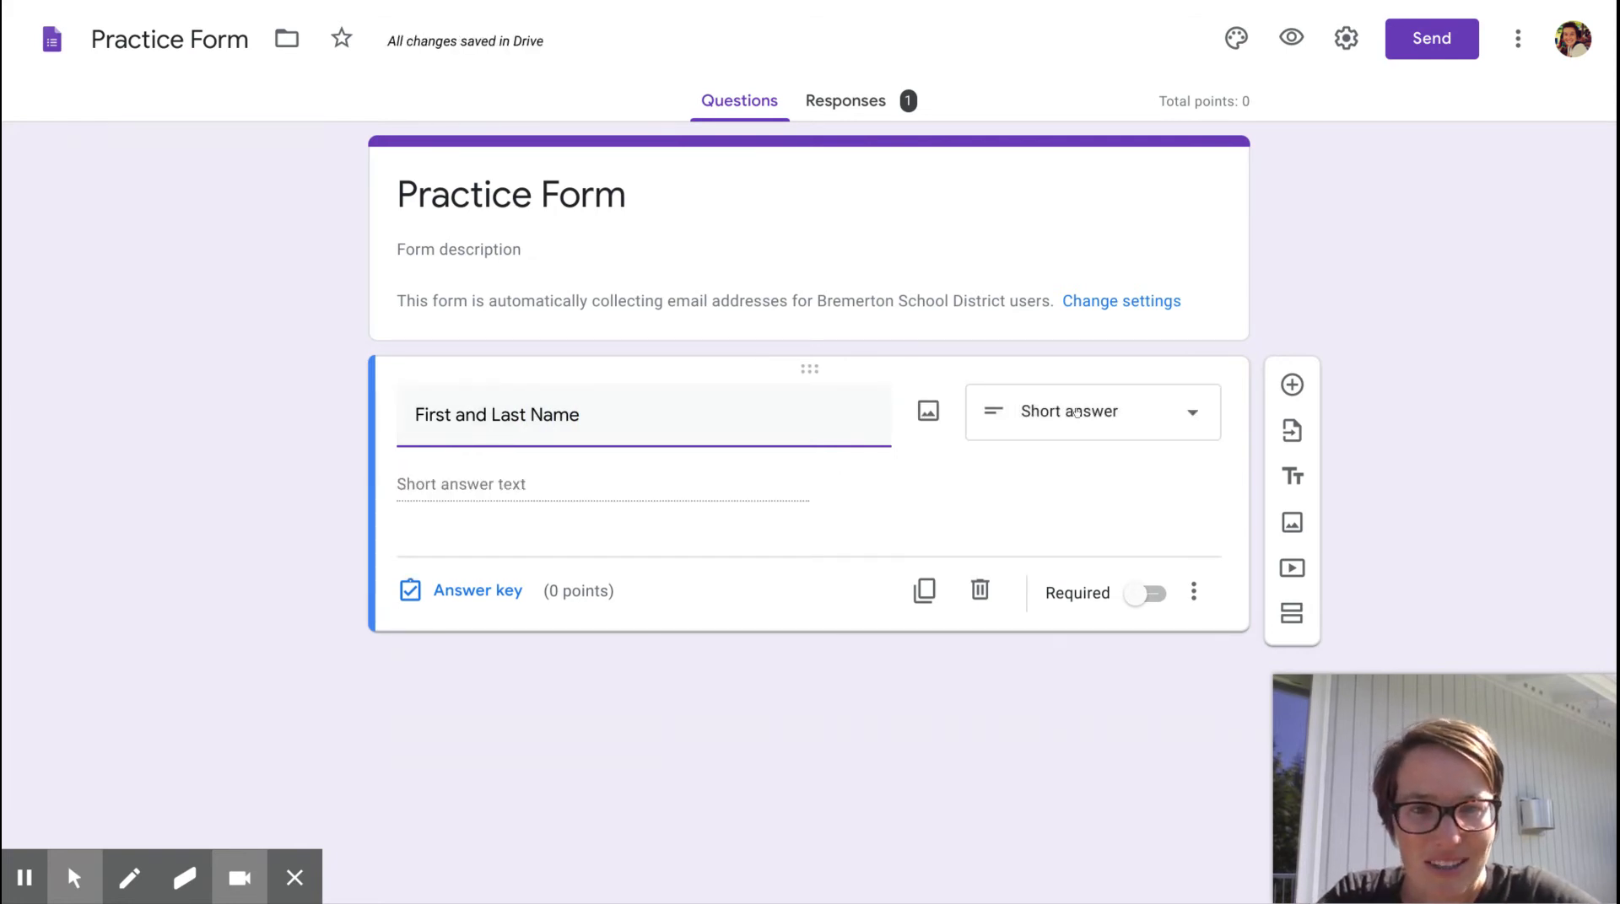
click(607, 415)
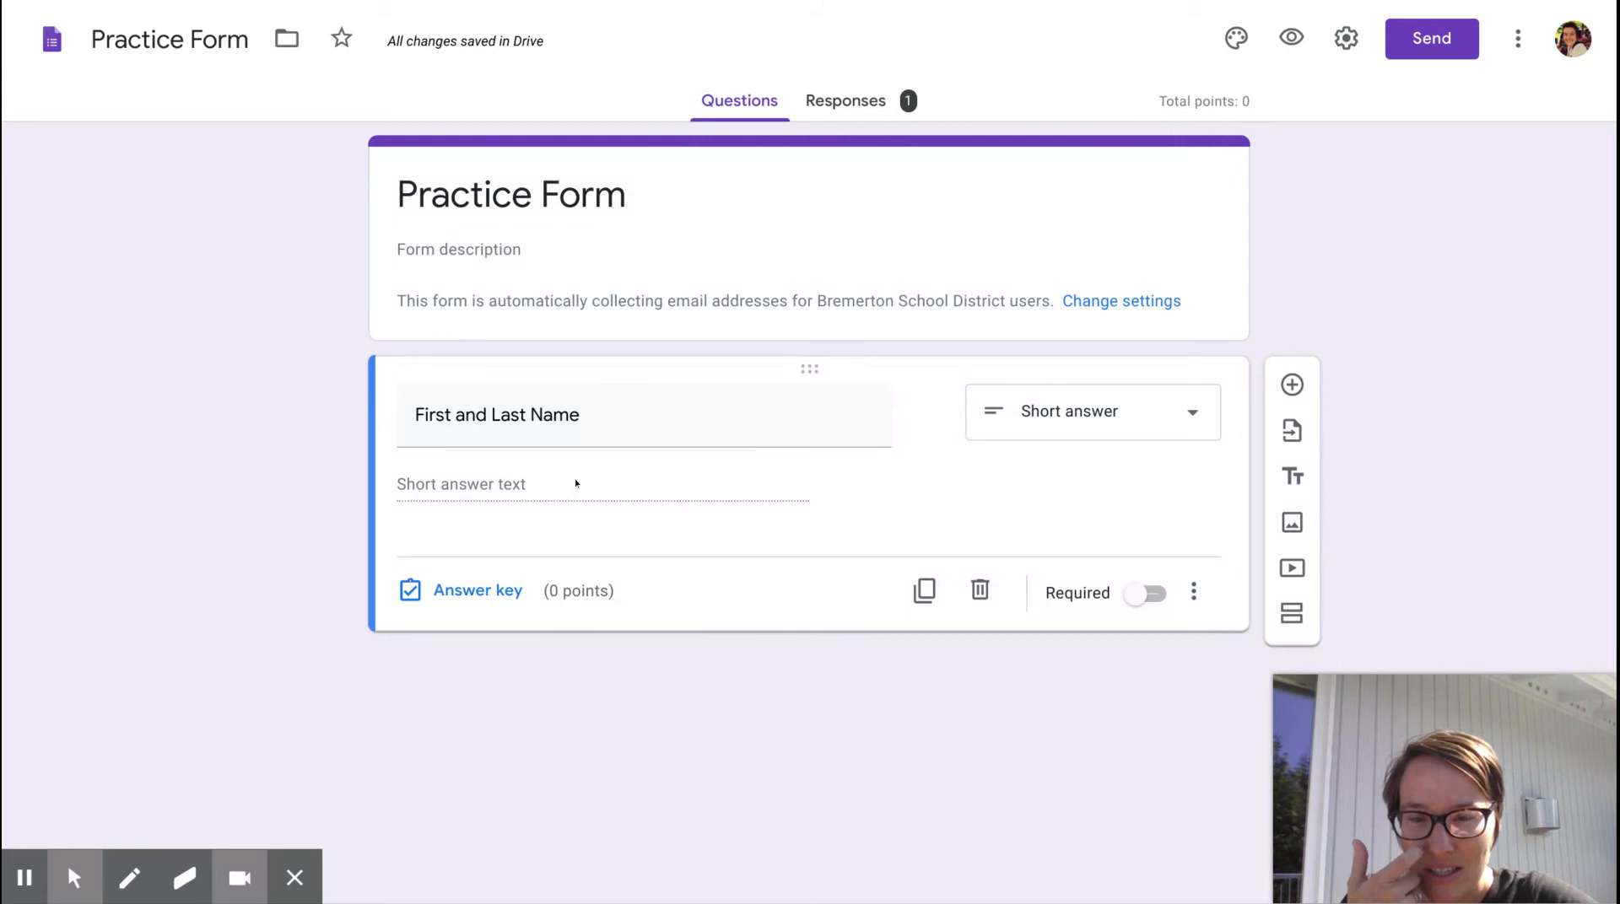
mouse_move(566, 485)
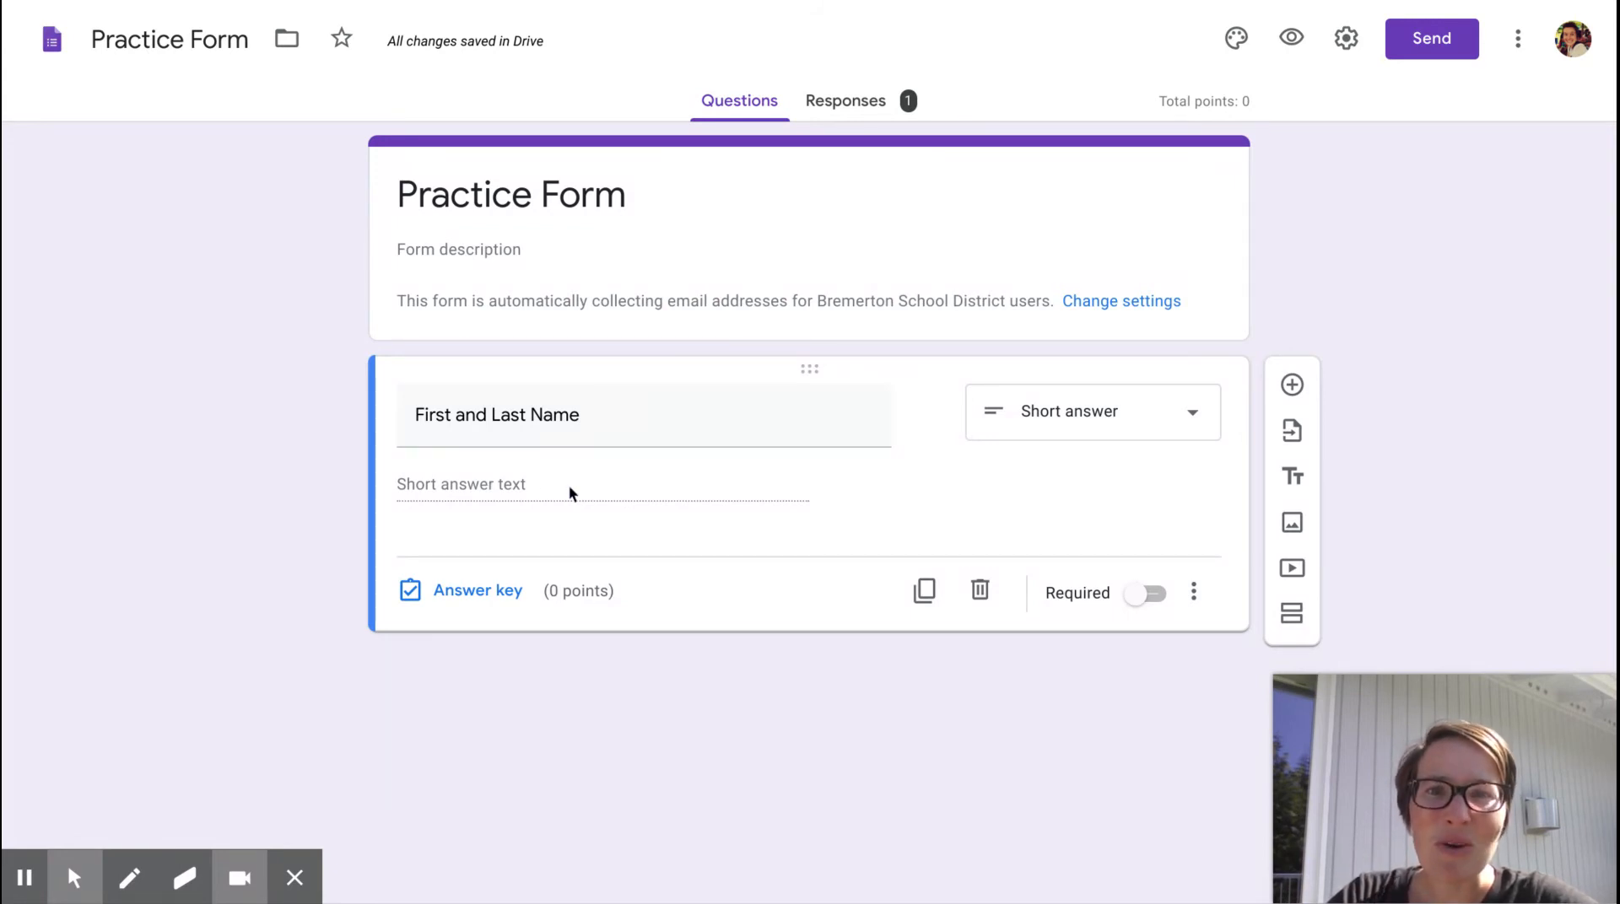
mouse_move(1135, 506)
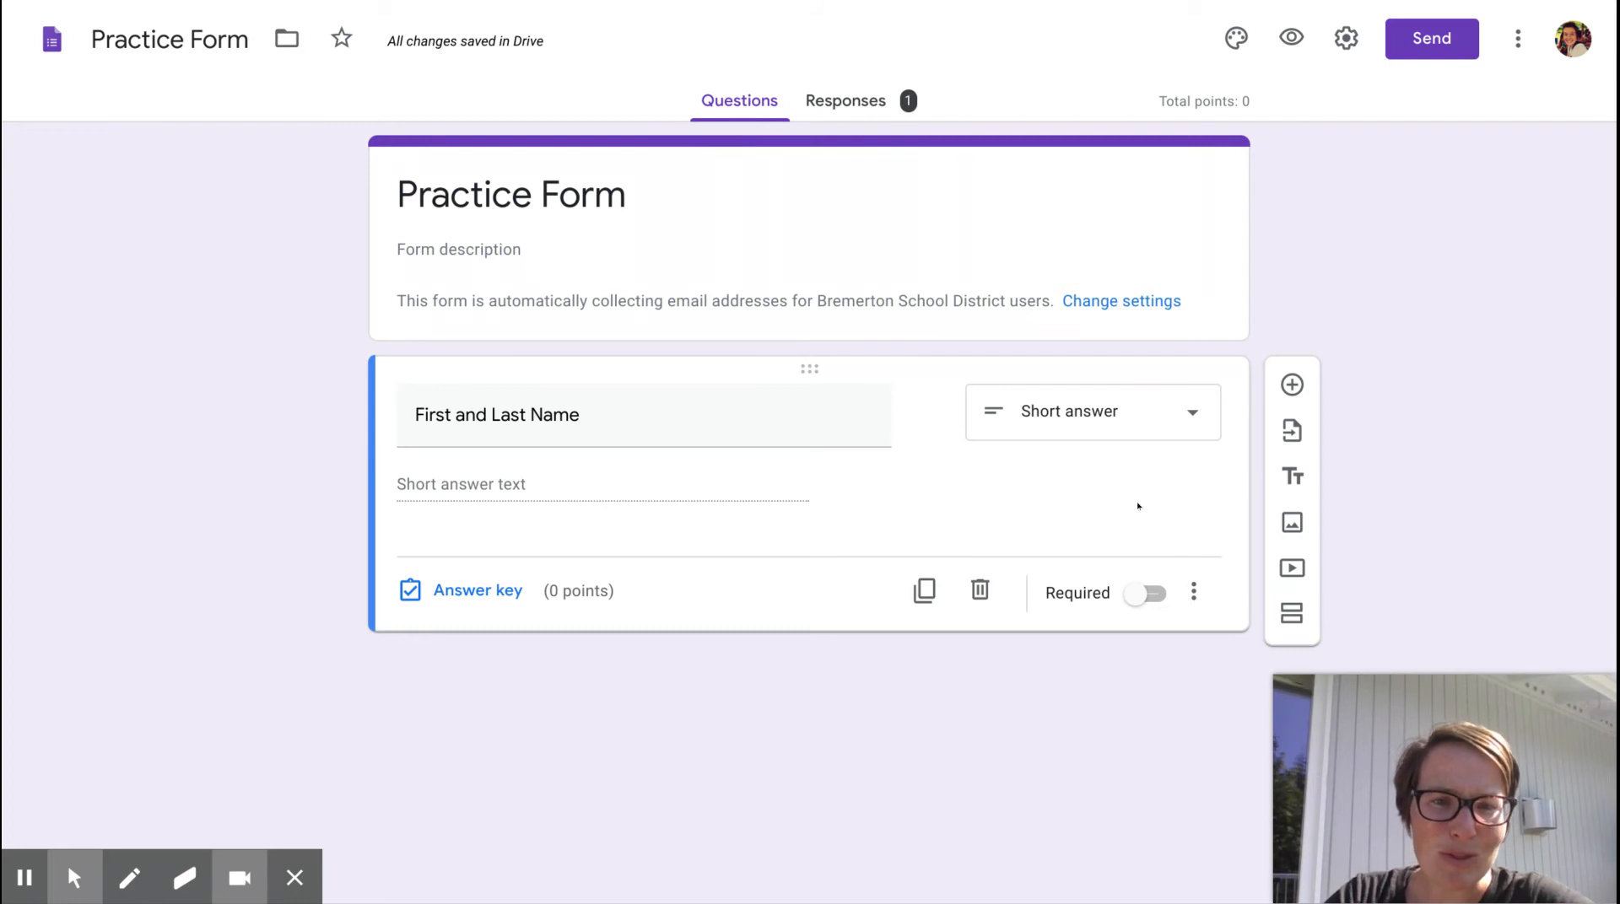
mouse_move(1313, 385)
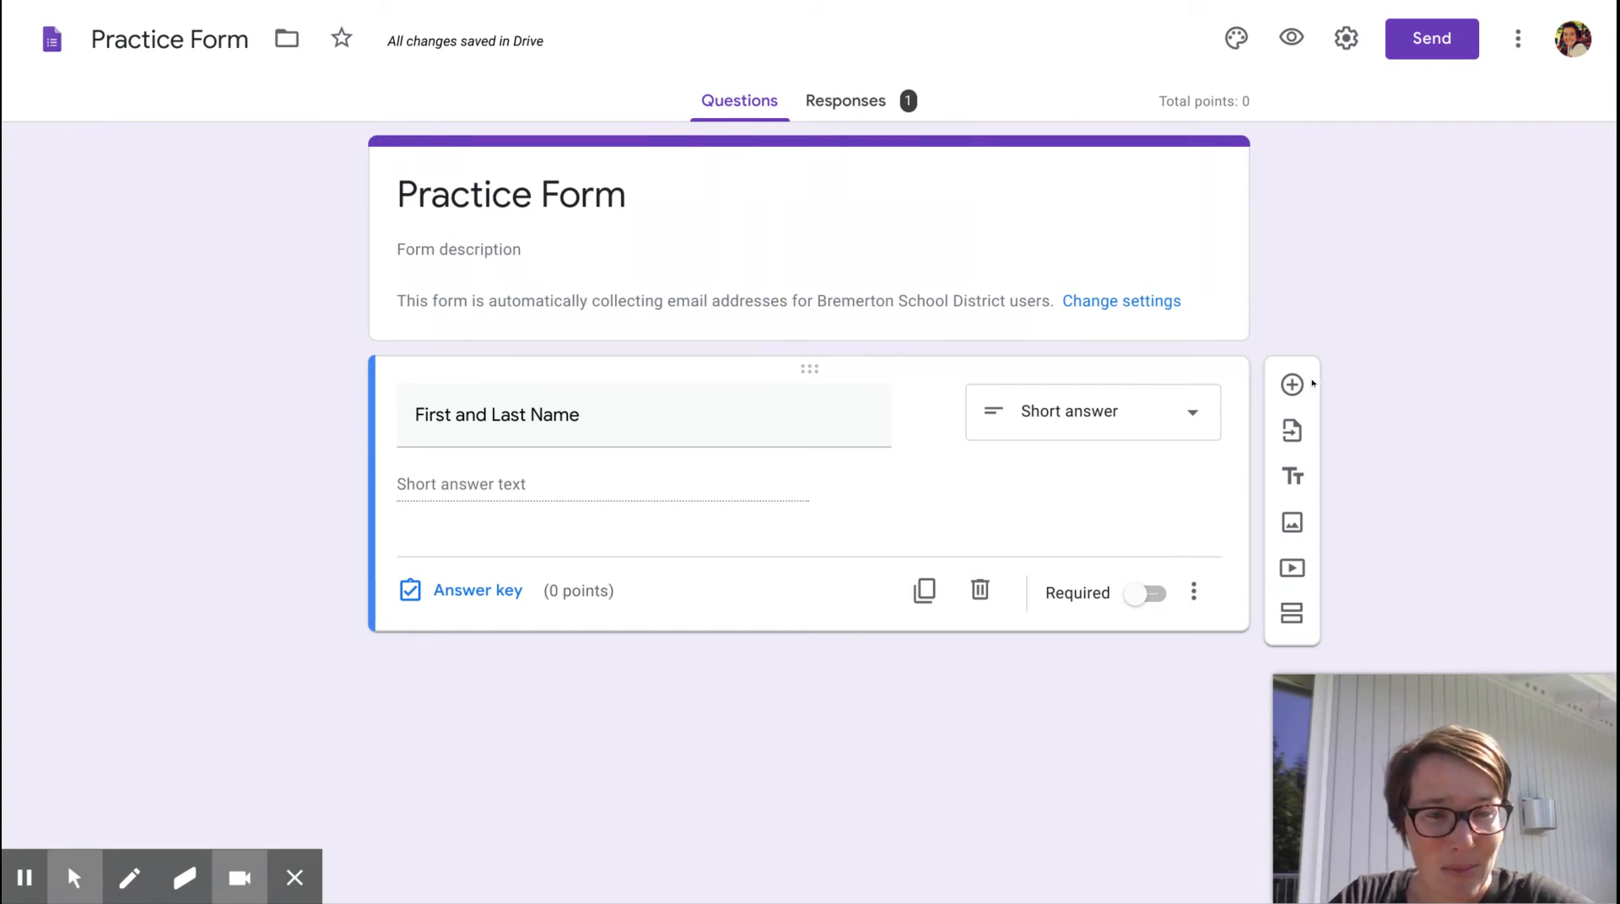
- Add a 'Period' multiple-choice question with answer options 1, 2 and 4
click(1291, 383)
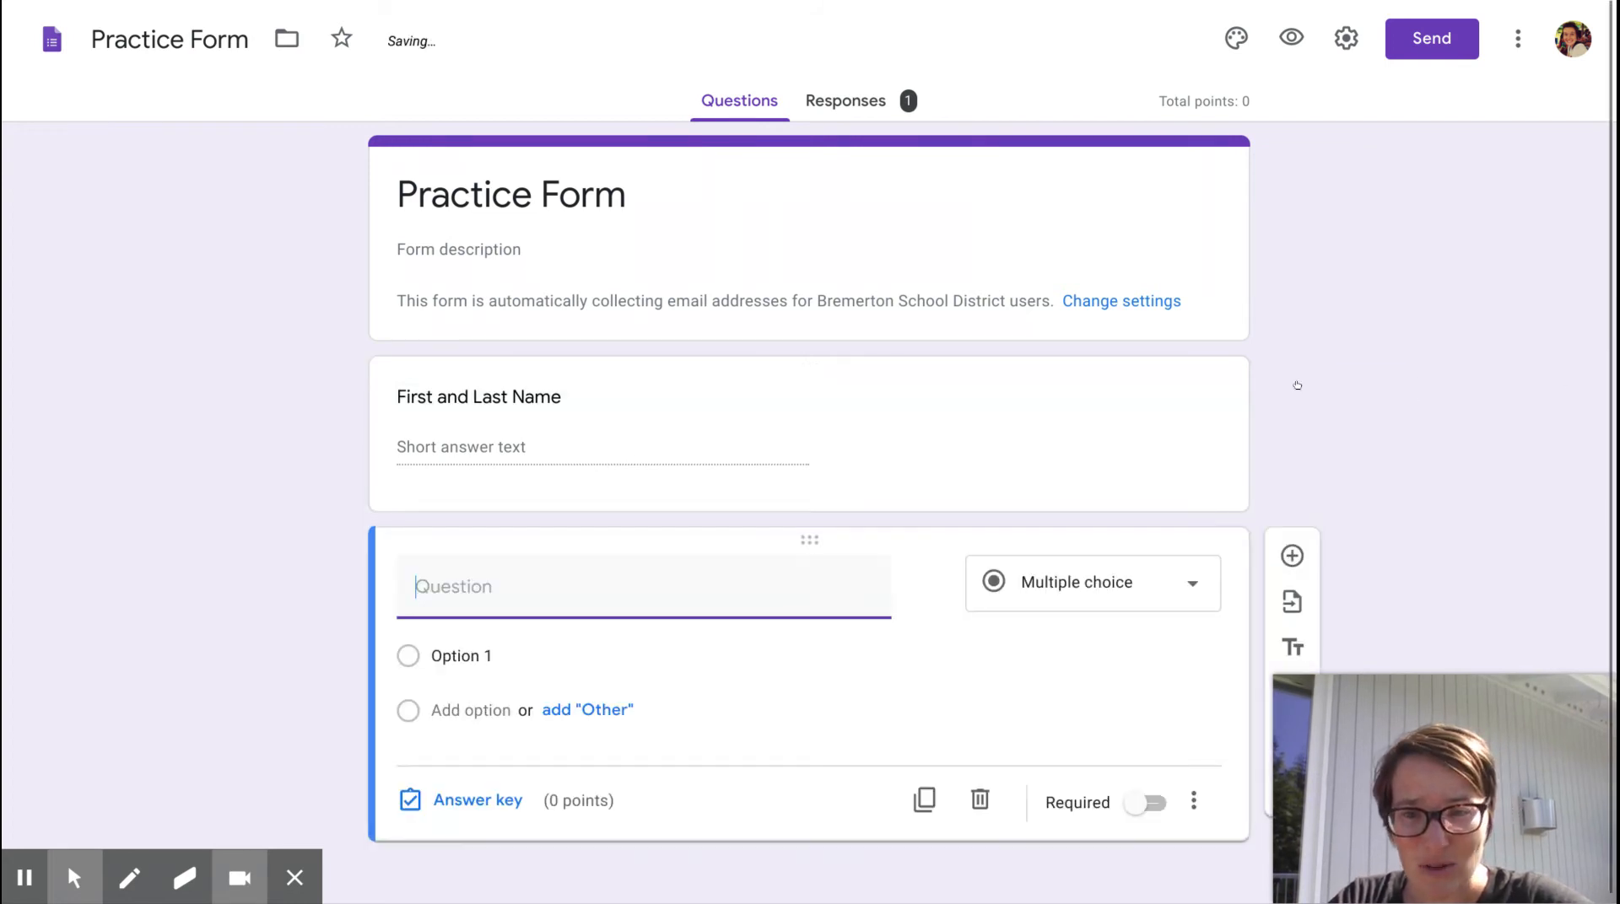
text(Perio)
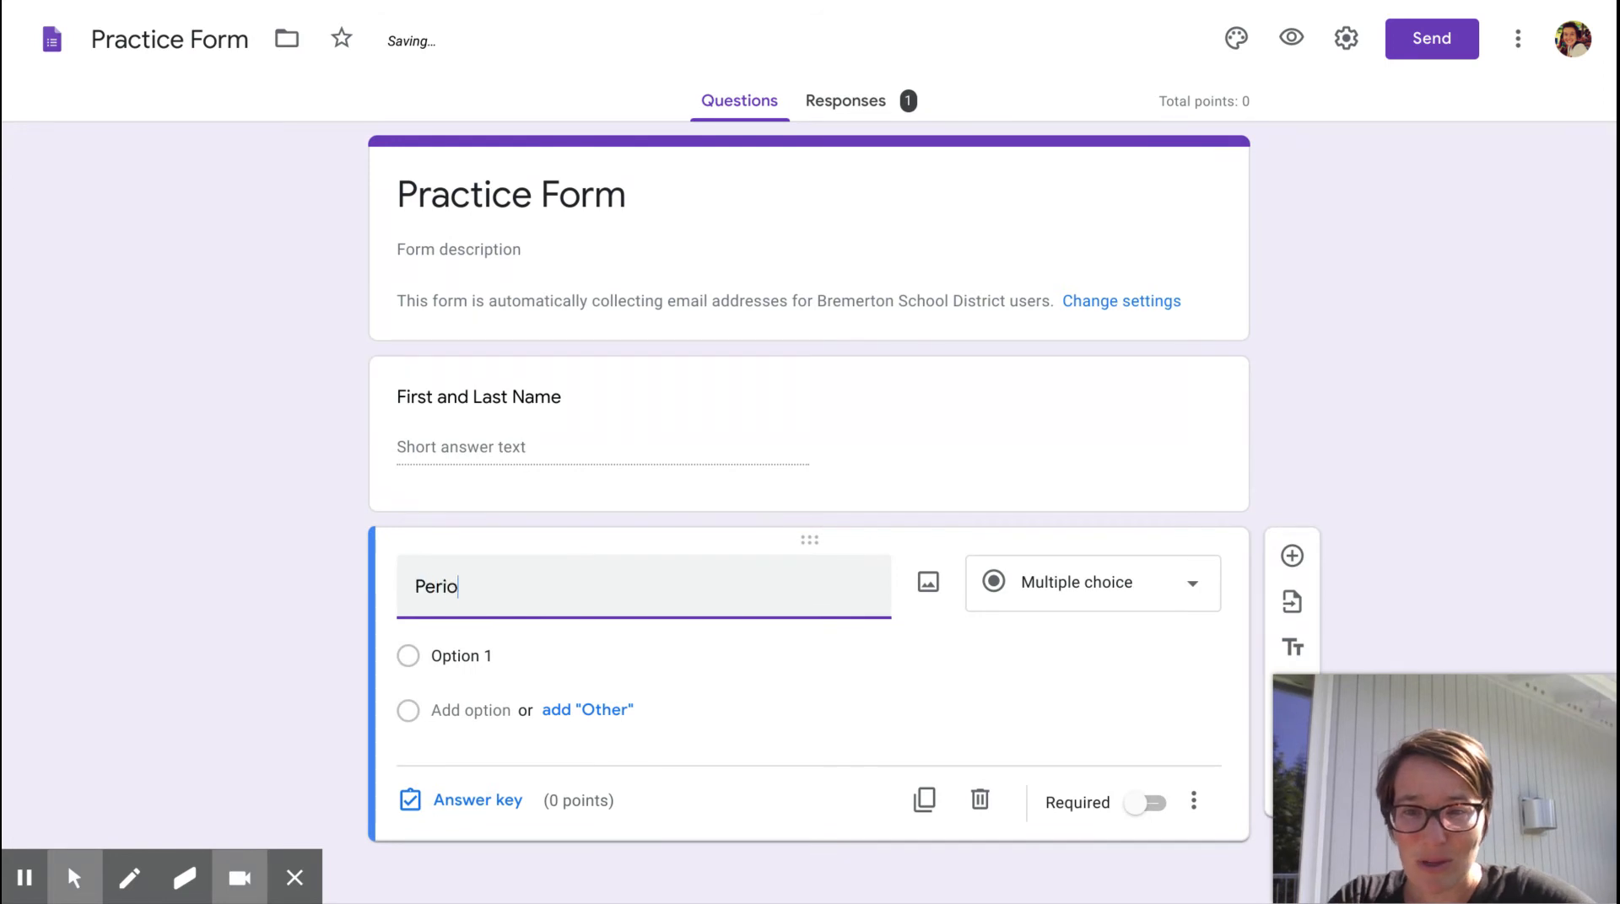
click(461, 655)
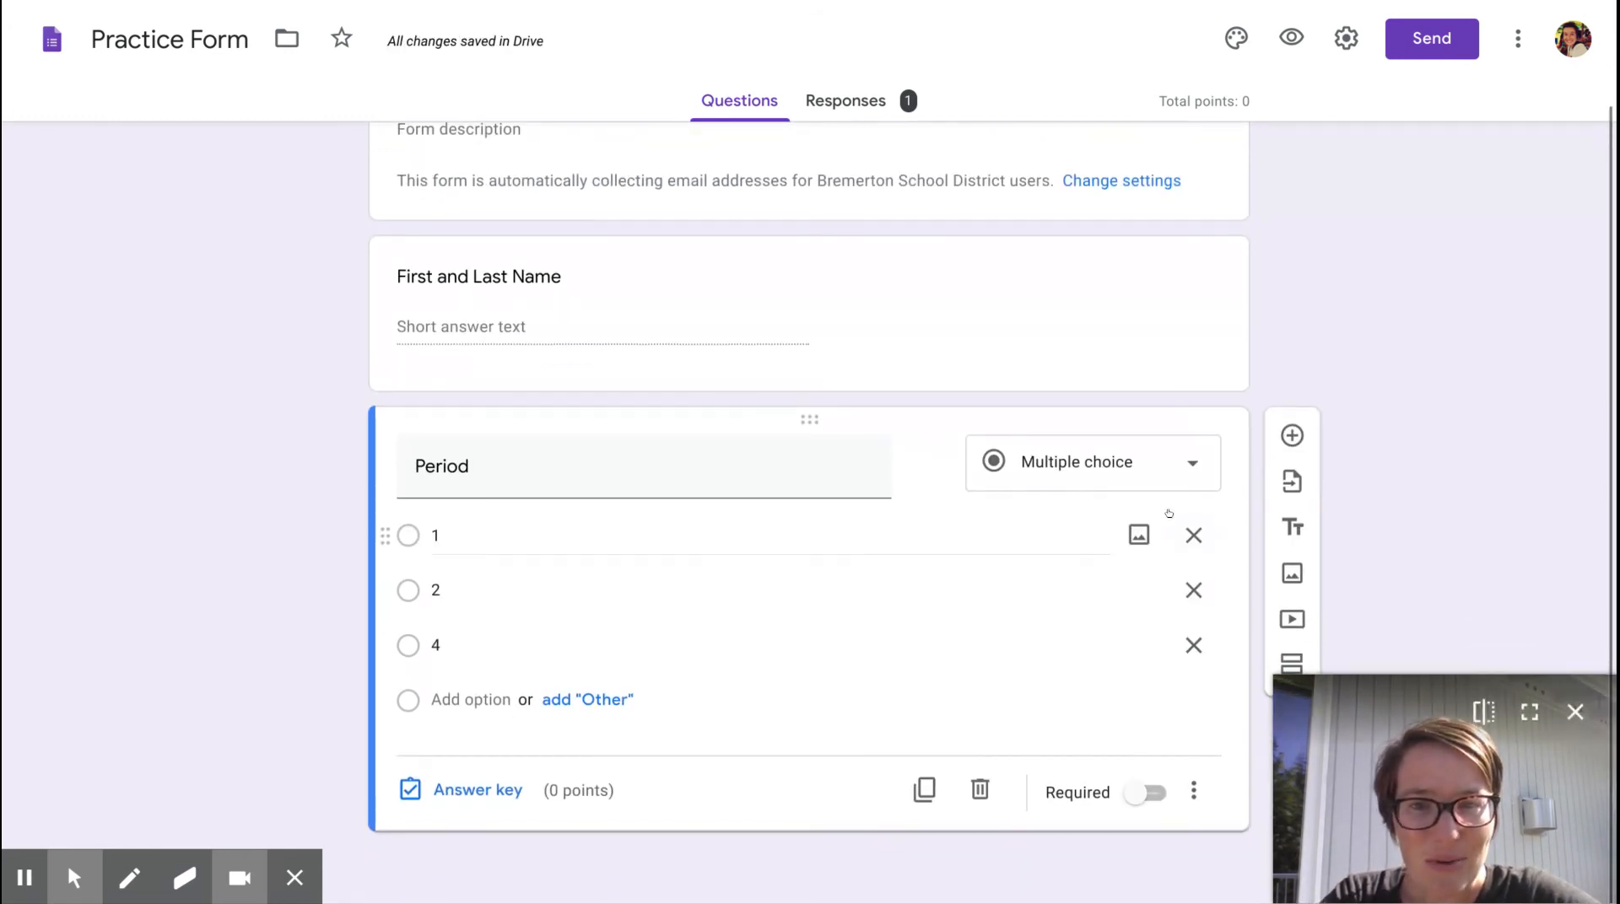
- Mark both the Period and First and Last Name questions as required
click(1144, 793)
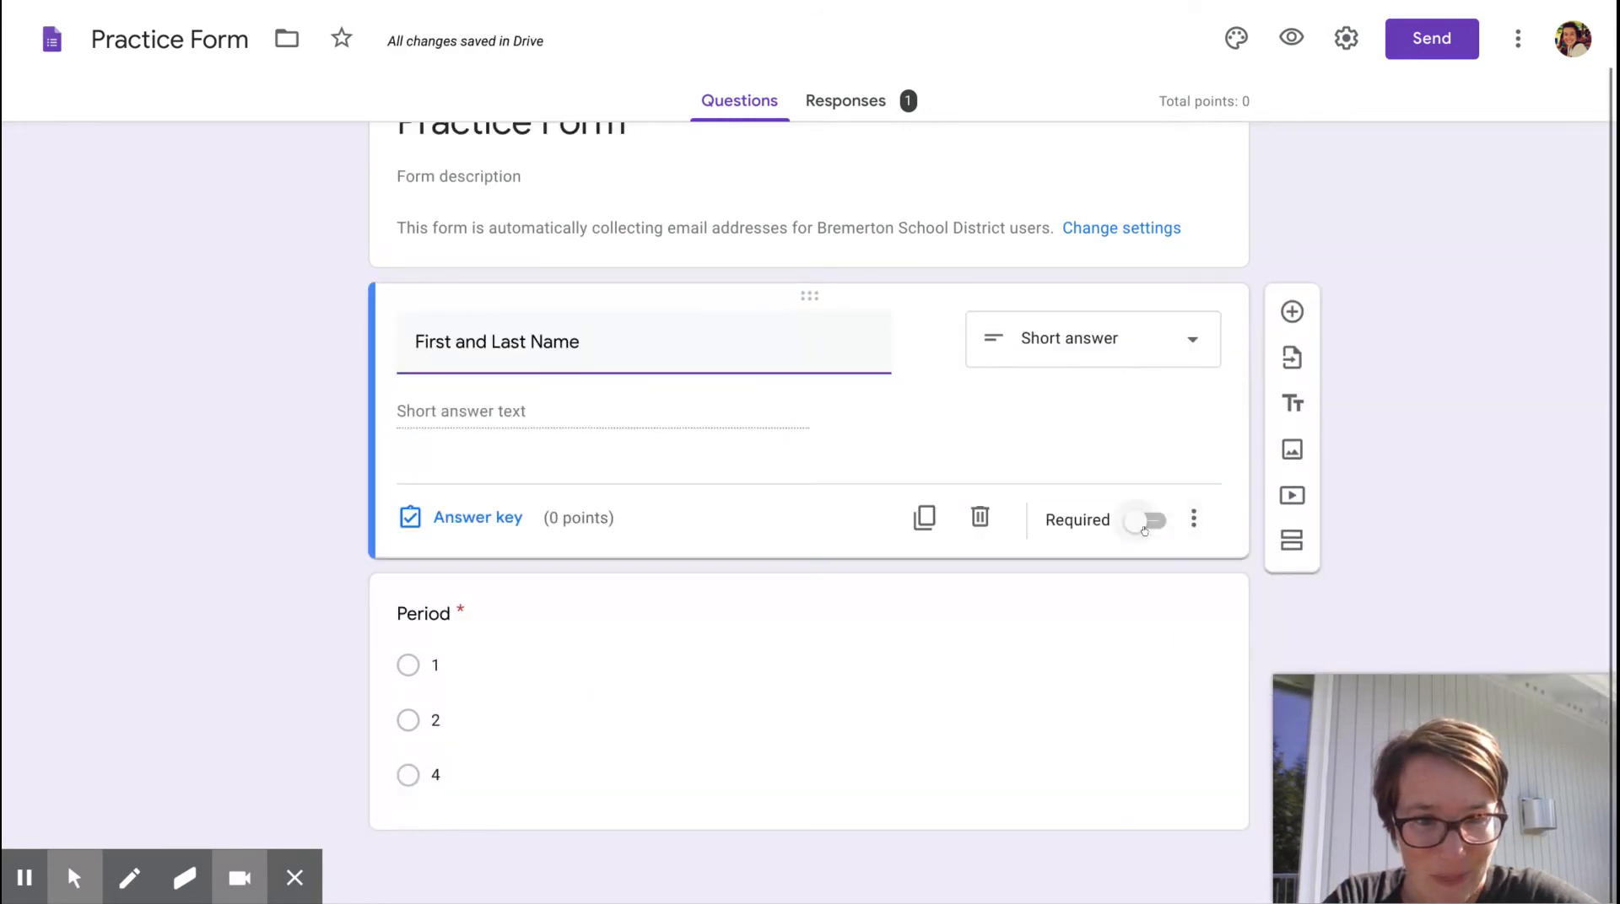
click(1144, 520)
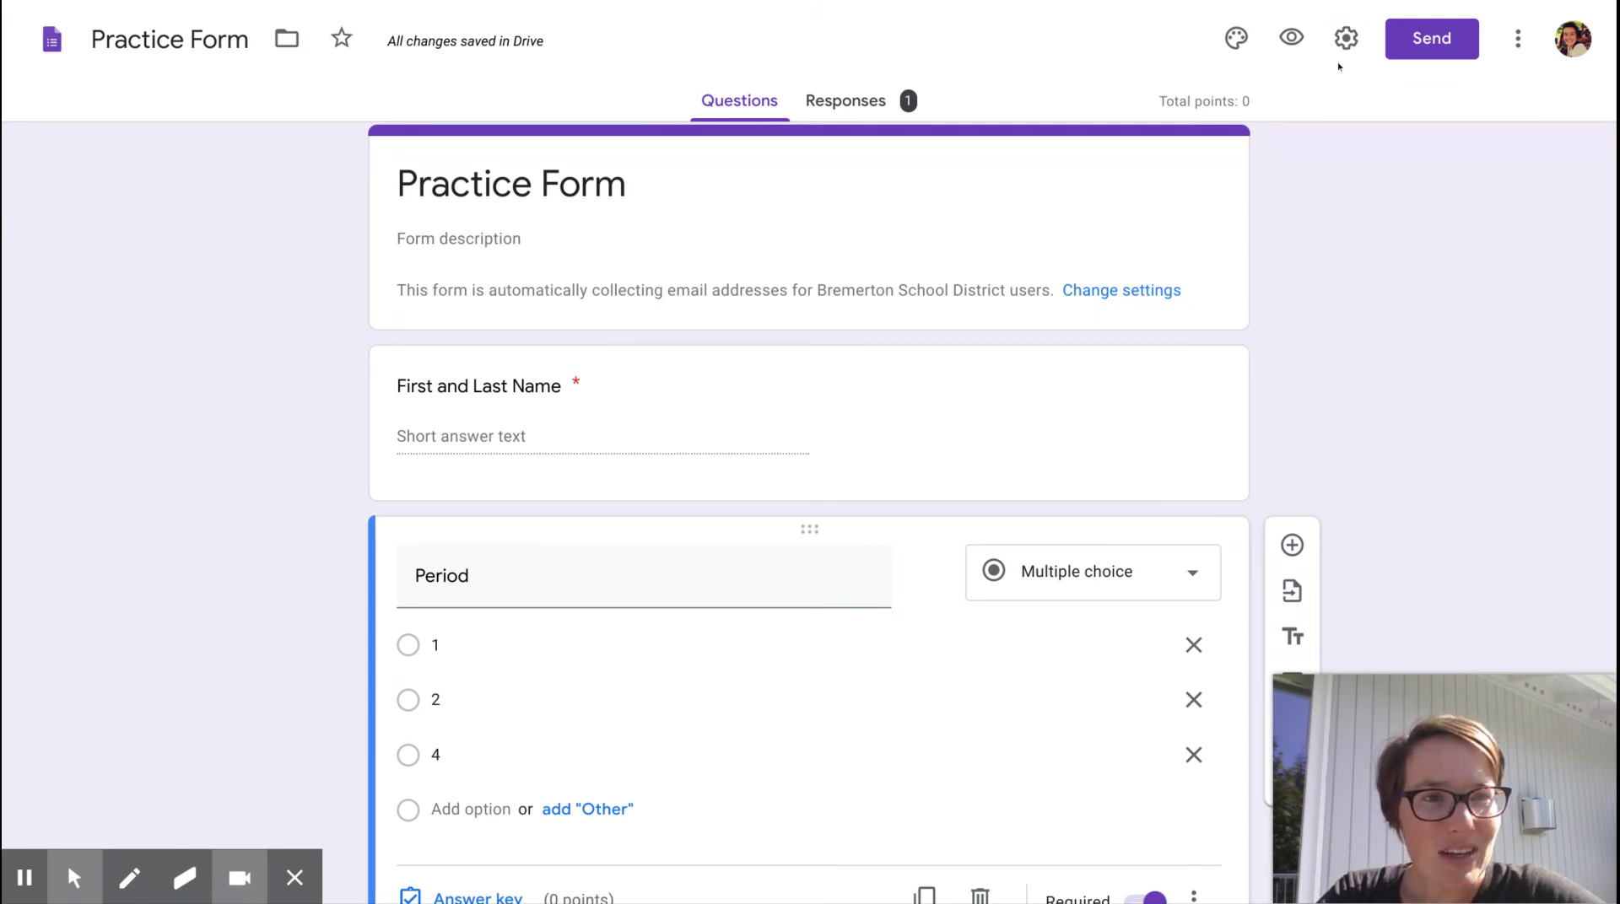
- In Settings, keep Limit to 1 response on and See summary charts off
click(1345, 39)
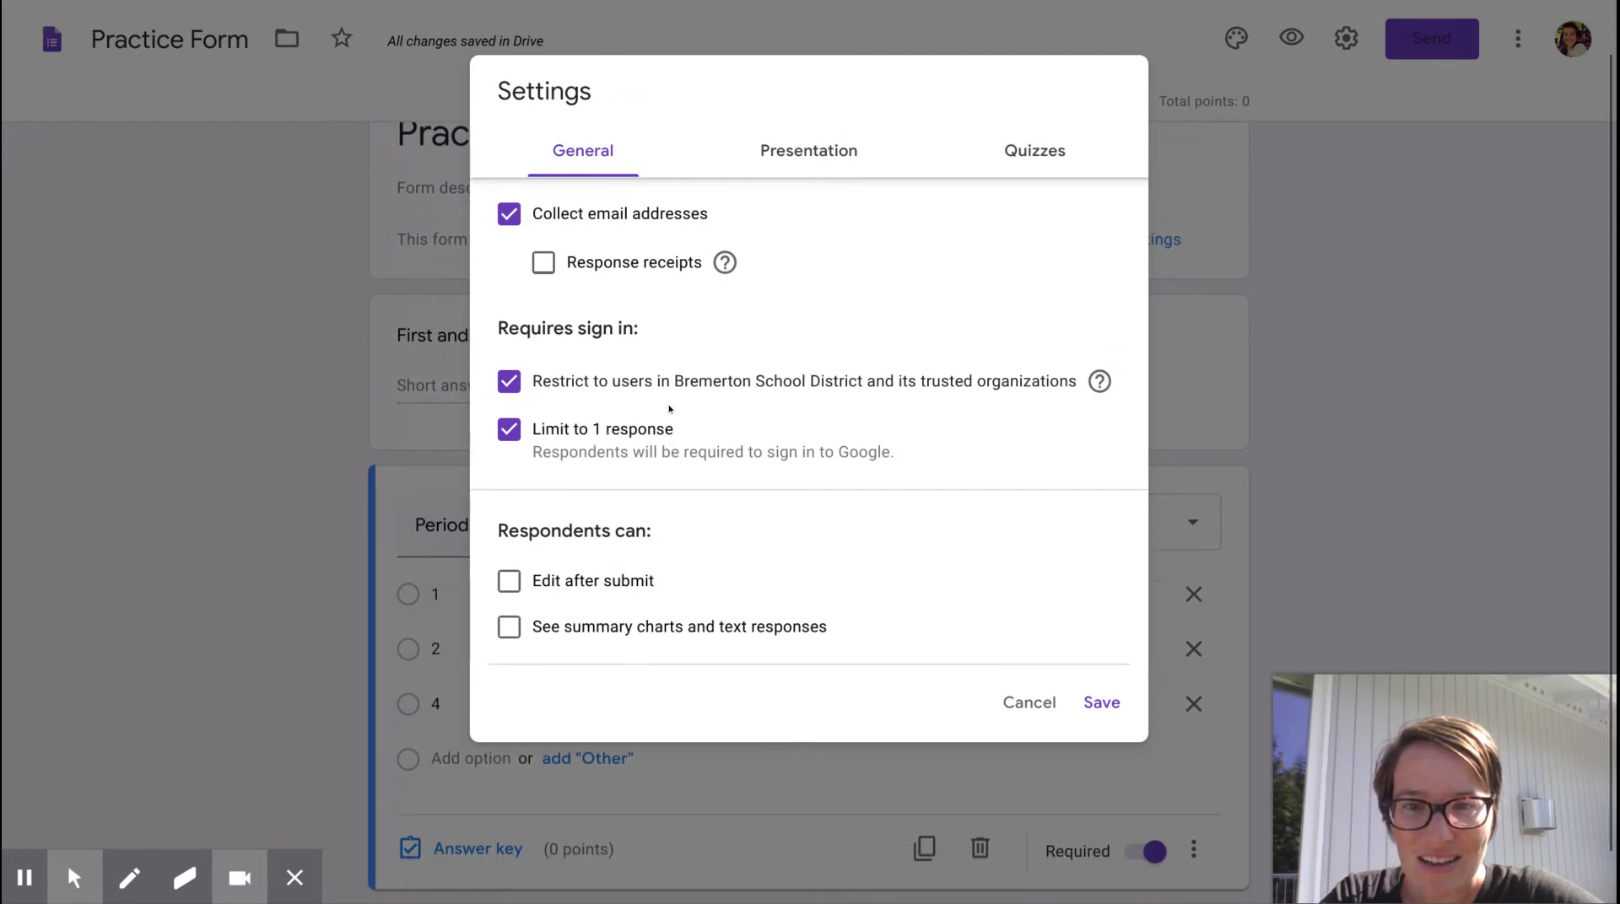
click(508, 428)
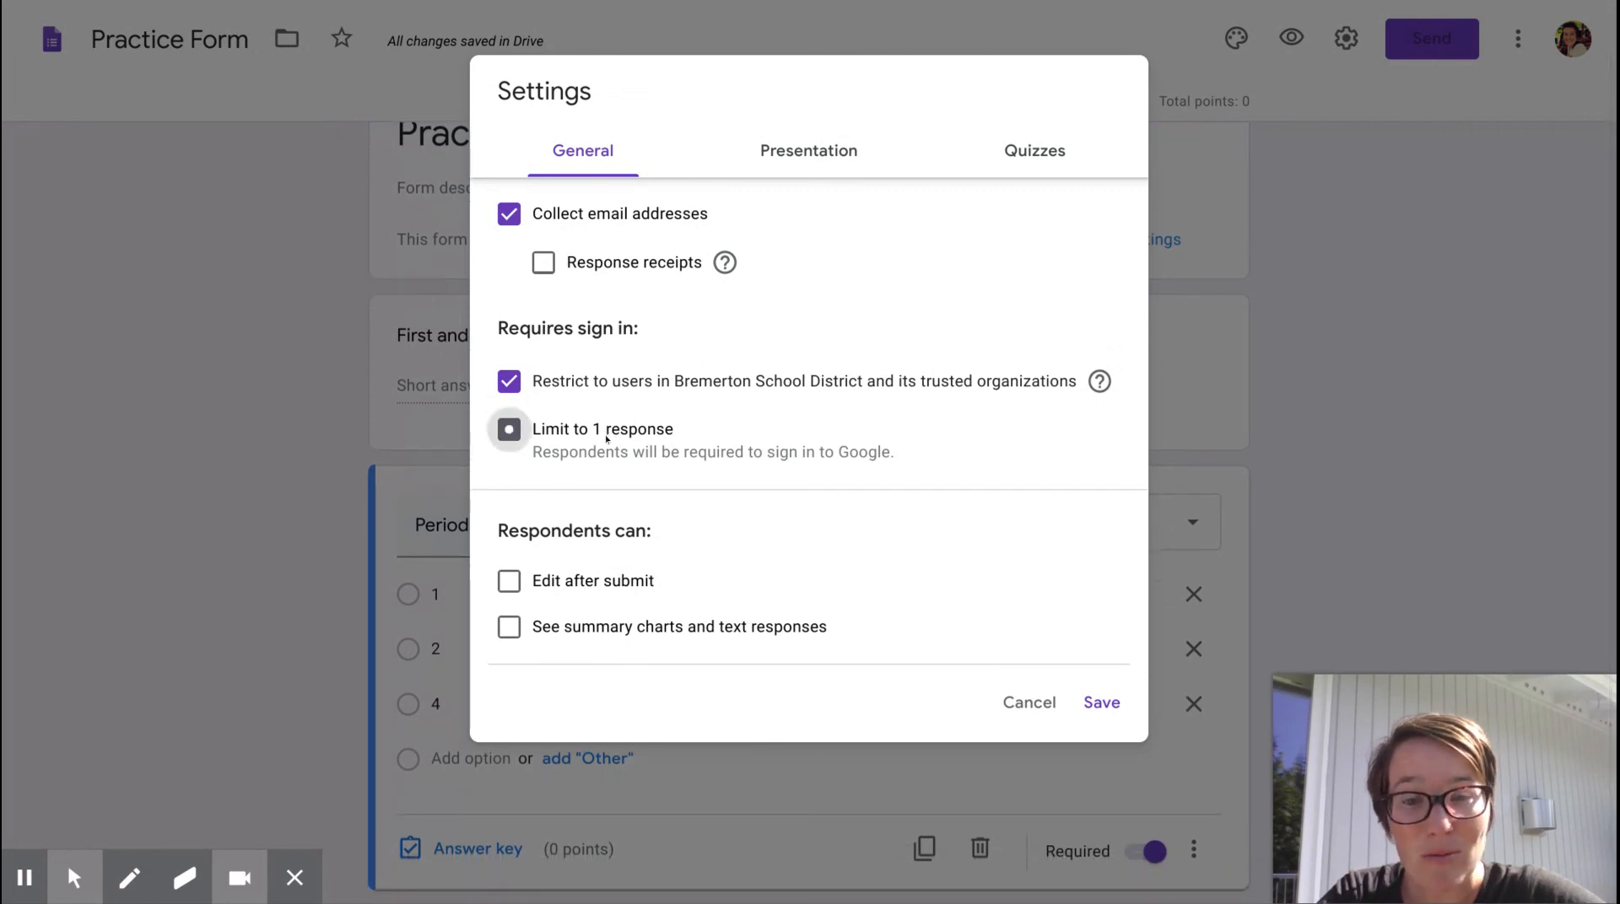
click(508, 429)
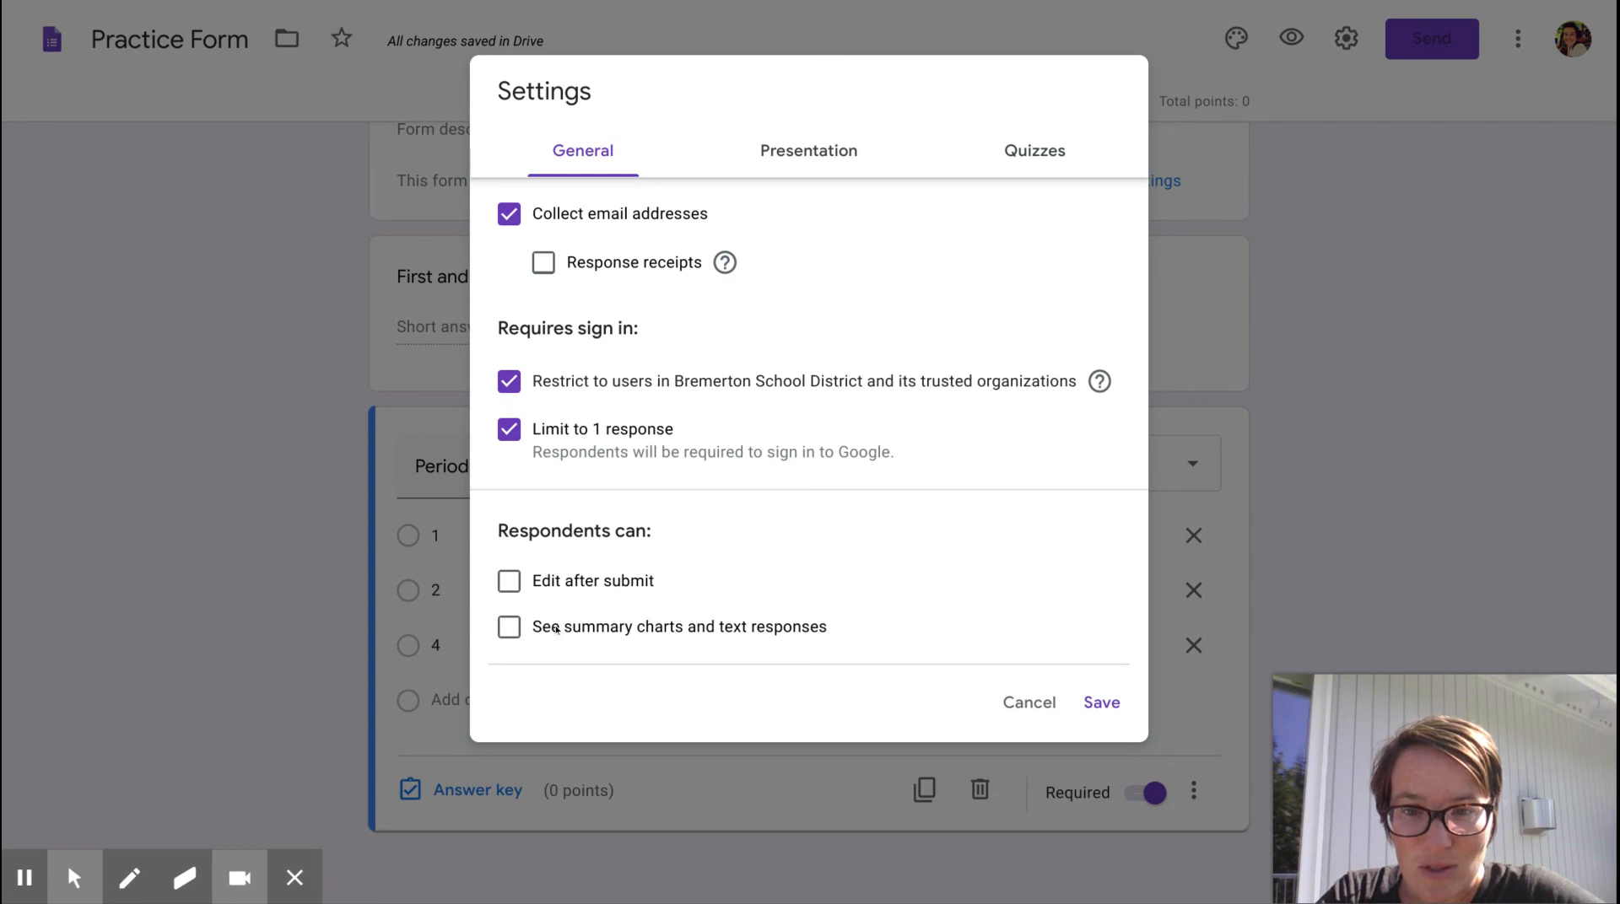
click(508, 628)
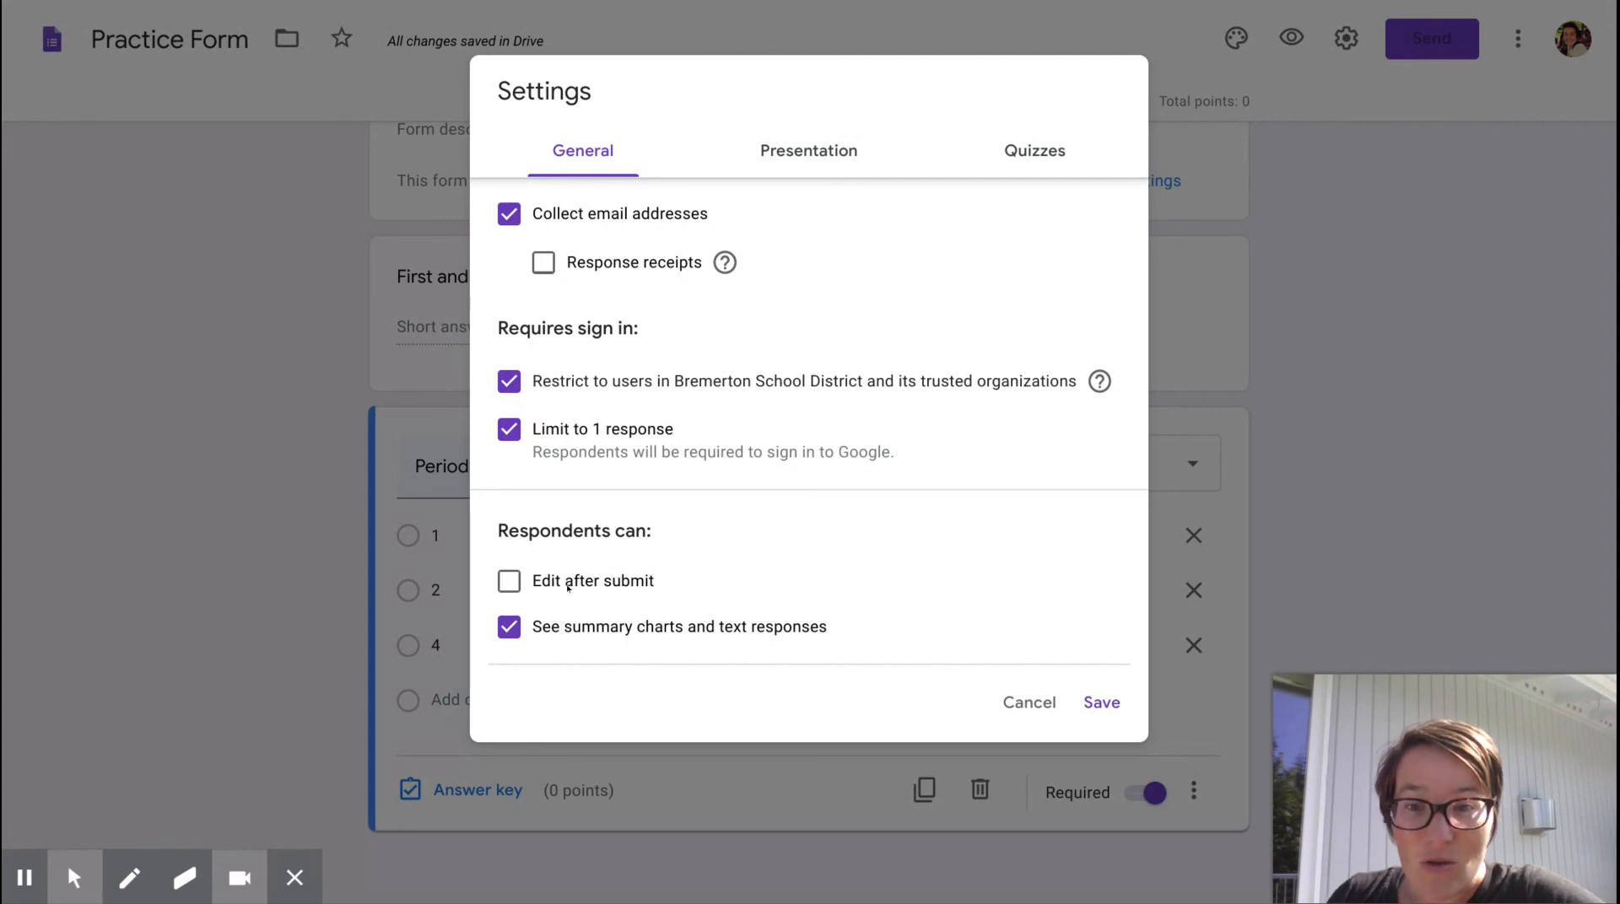
mouse_move(569, 594)
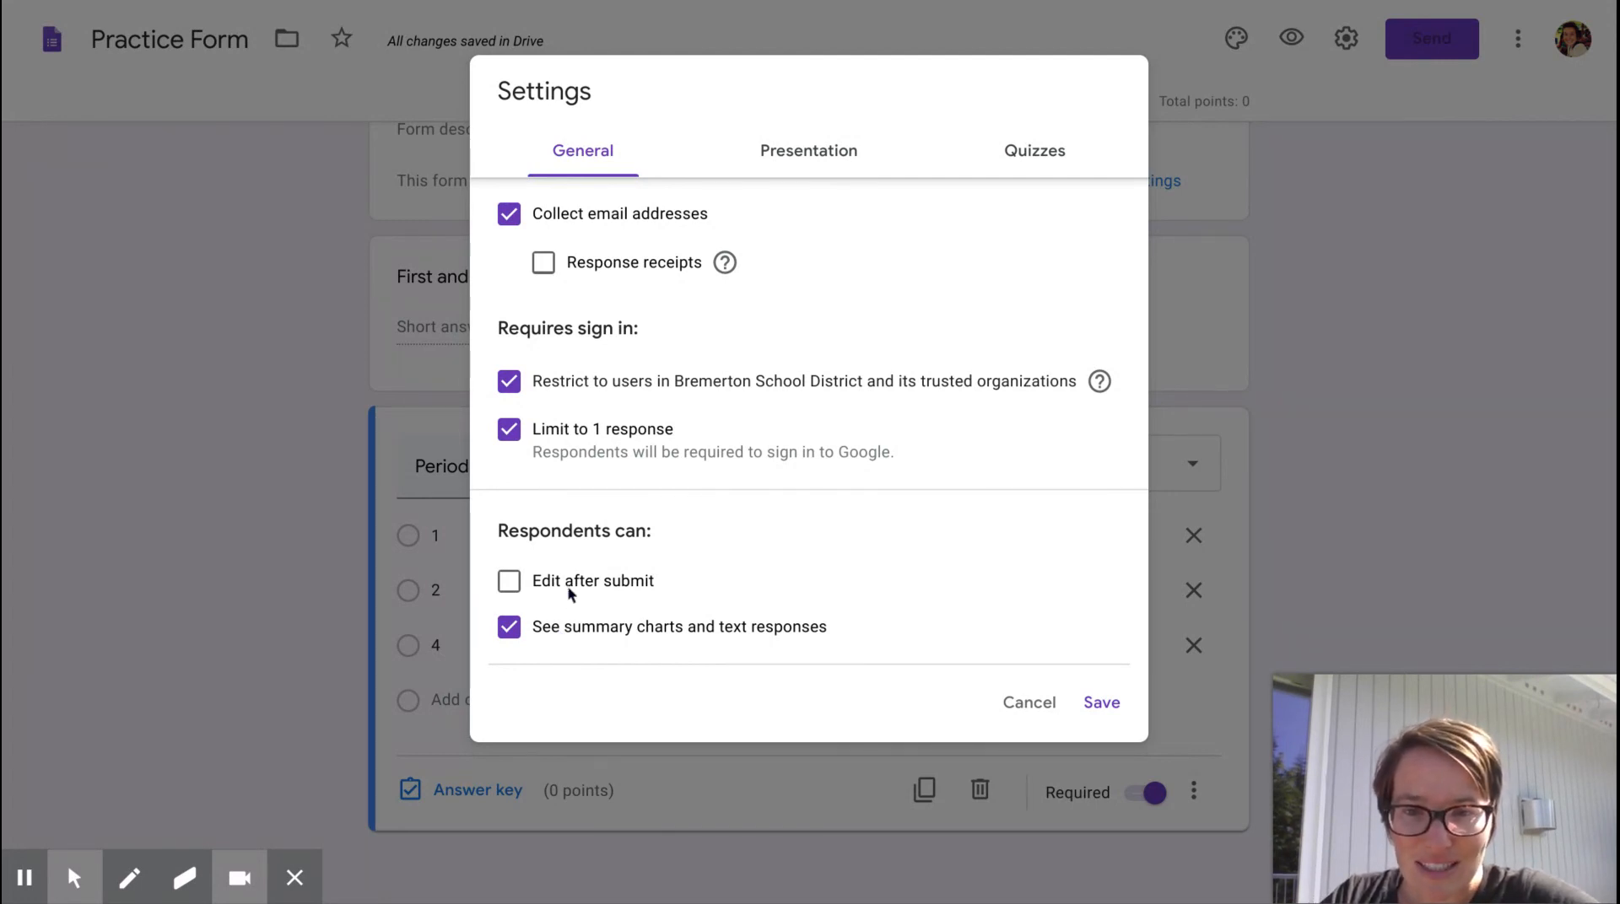
click(507, 626)
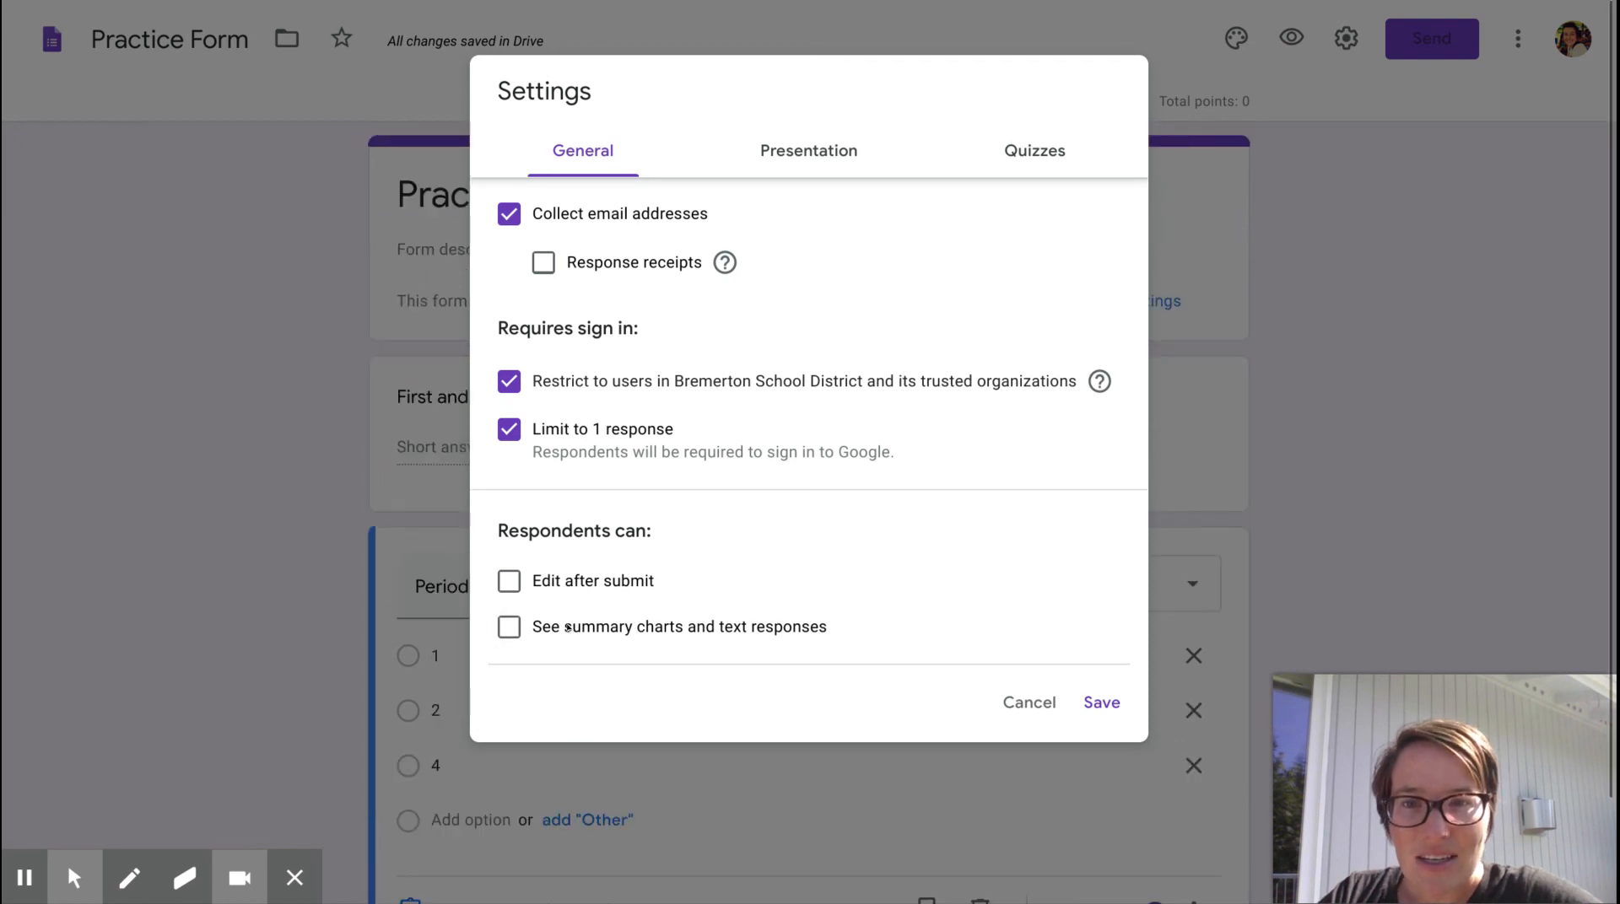